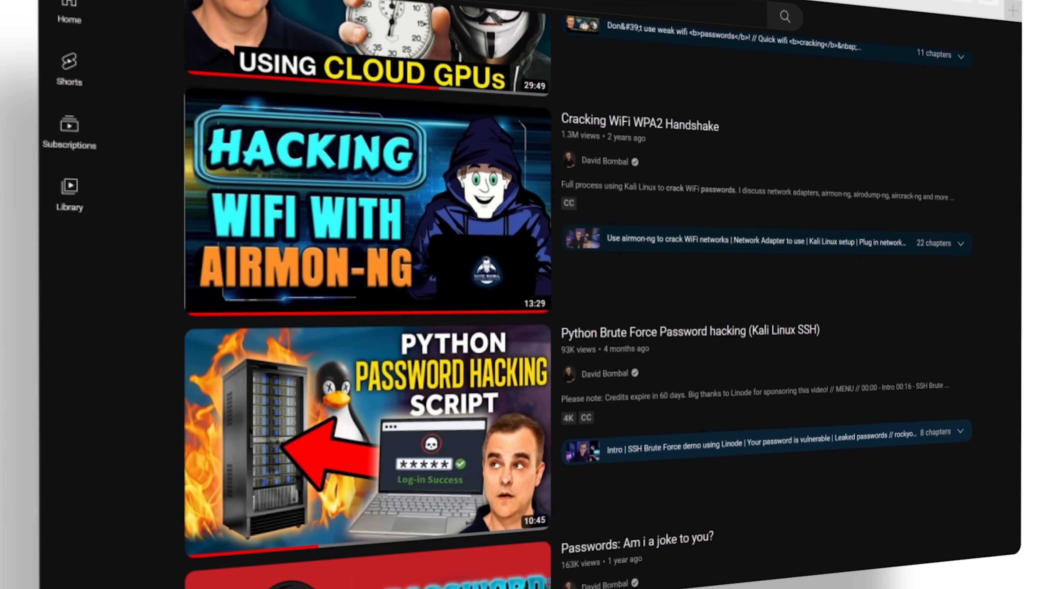
# - Scroll further down the channel's list of hacking tutorial videos
pyautogui.scroll(-3)
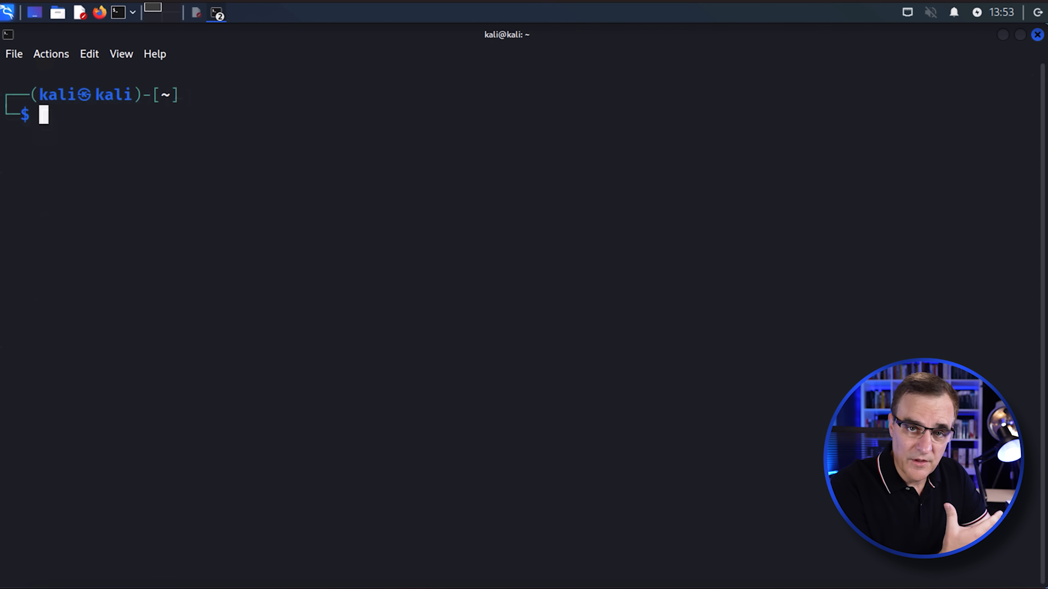
# - Launch sudo bettercap, list hosts with net.show, and show running modules with help
pyautogui.write('sudo bettercap')
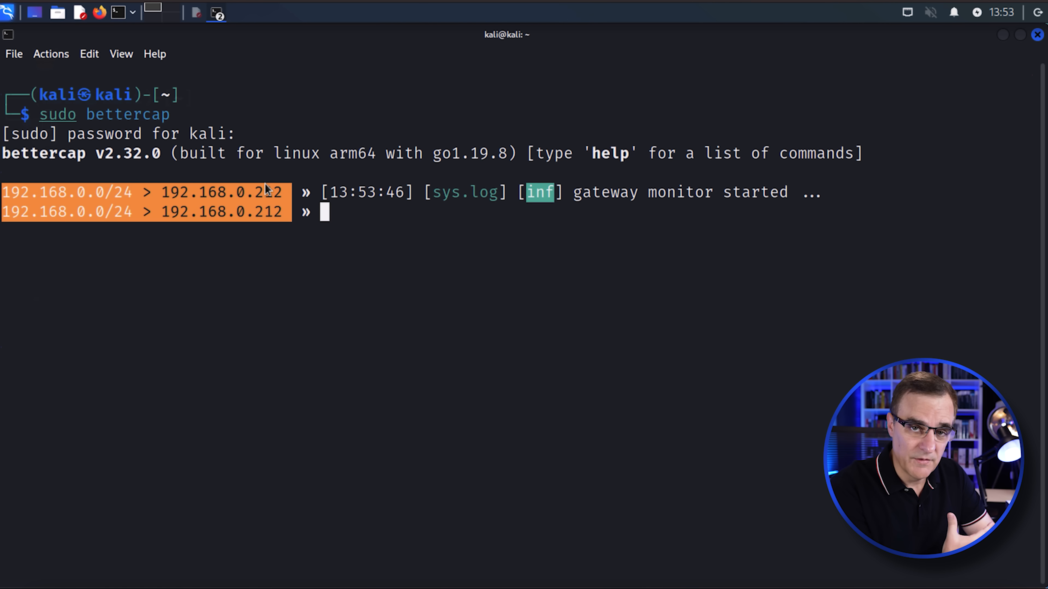
pyautogui.write('net.show')
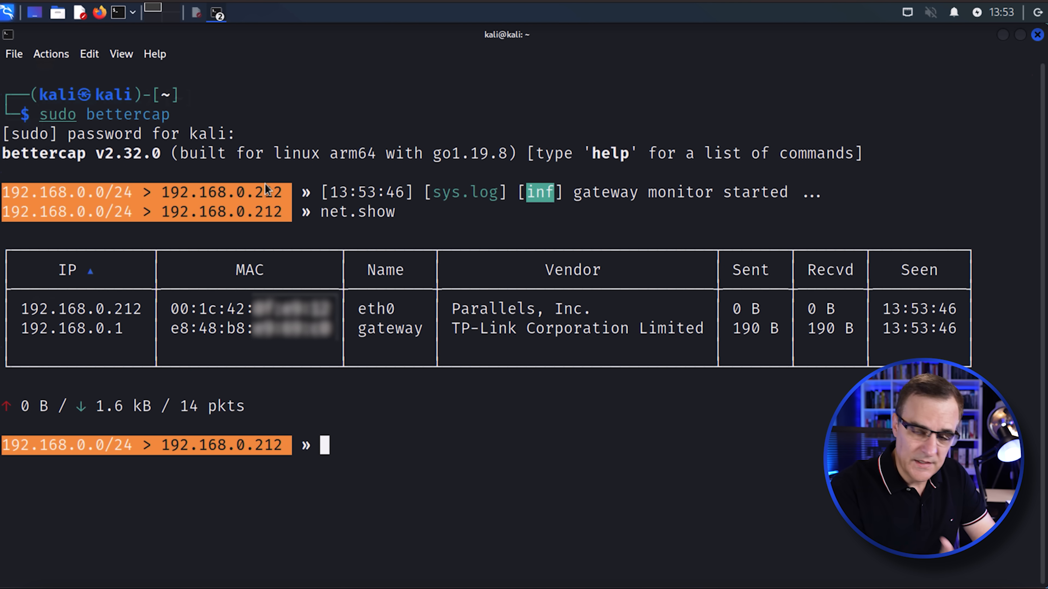
pyautogui.write('help')
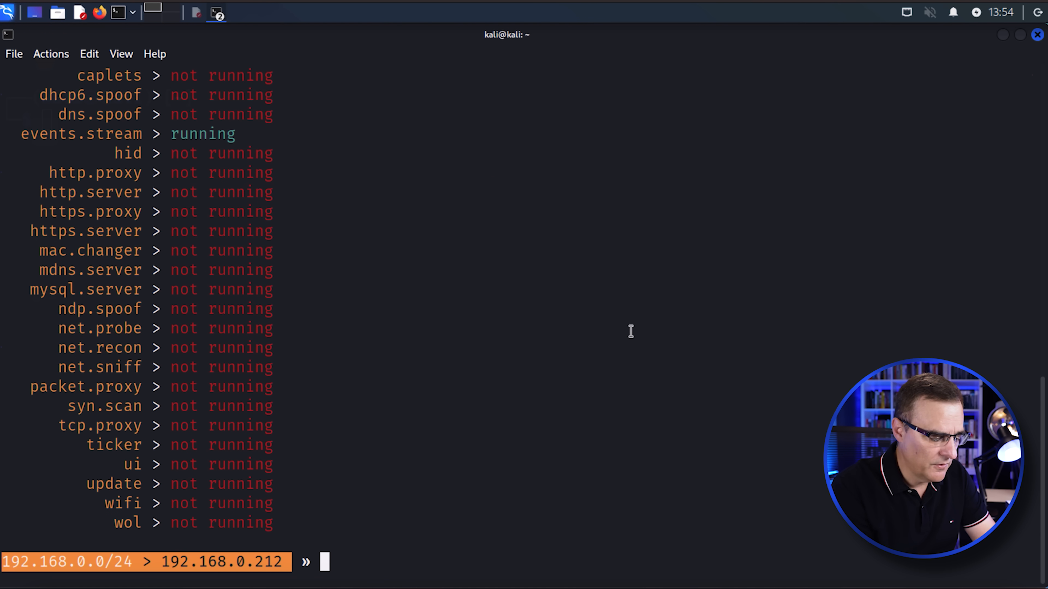
# - Start net.recon to discover new devices including the Xiaomi bulb at 192.168.0.105
pyautogui.write('net.')
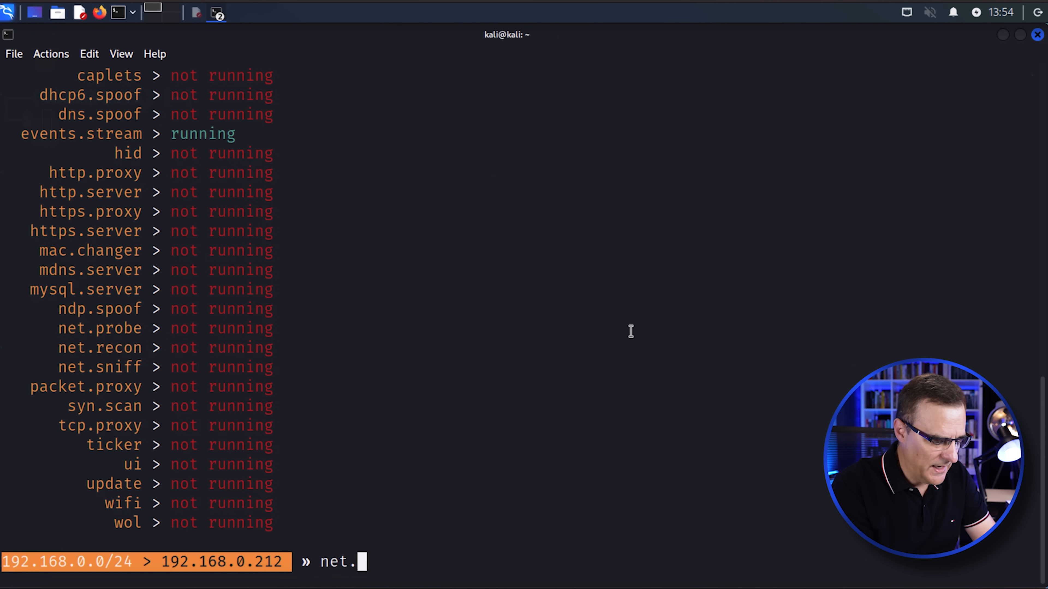
pyautogui.write('recon on')
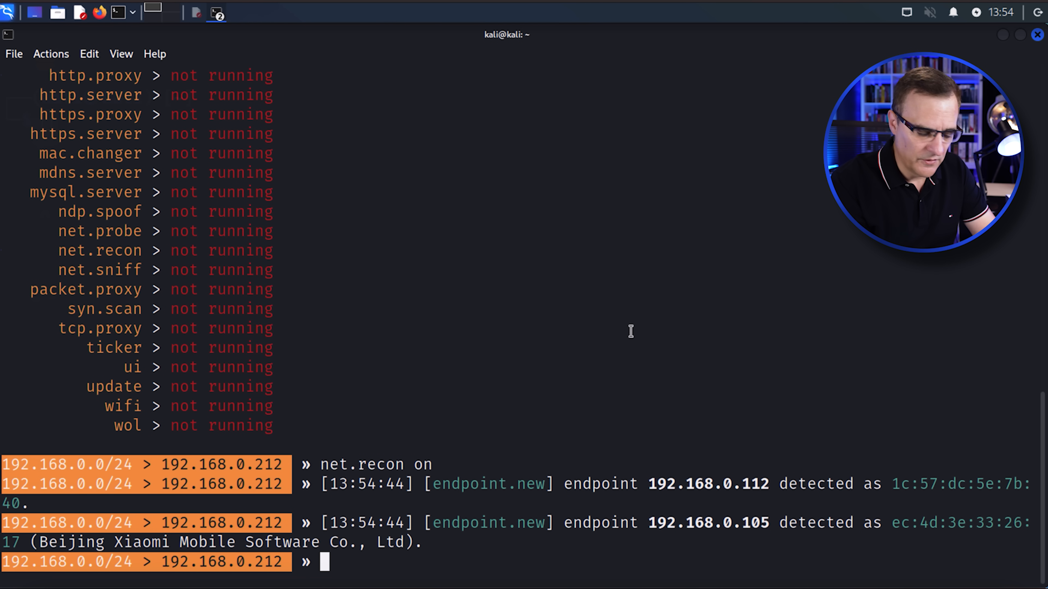
pyautogui.write('cle')
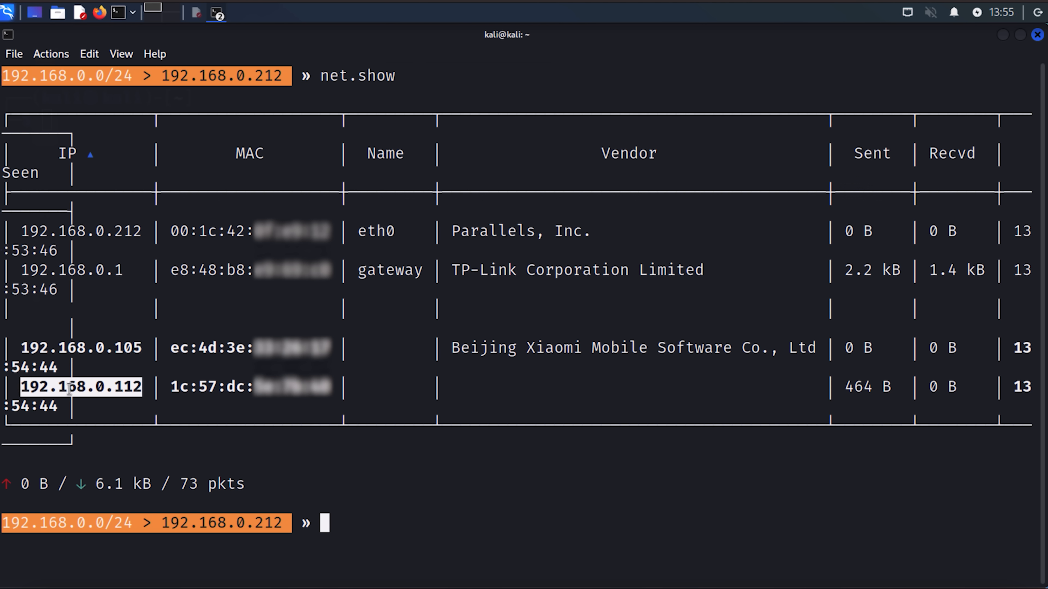
# - Stop reconnaissance with net.recon off and exit bettercap back to the shell
pyautogui.write('net.')
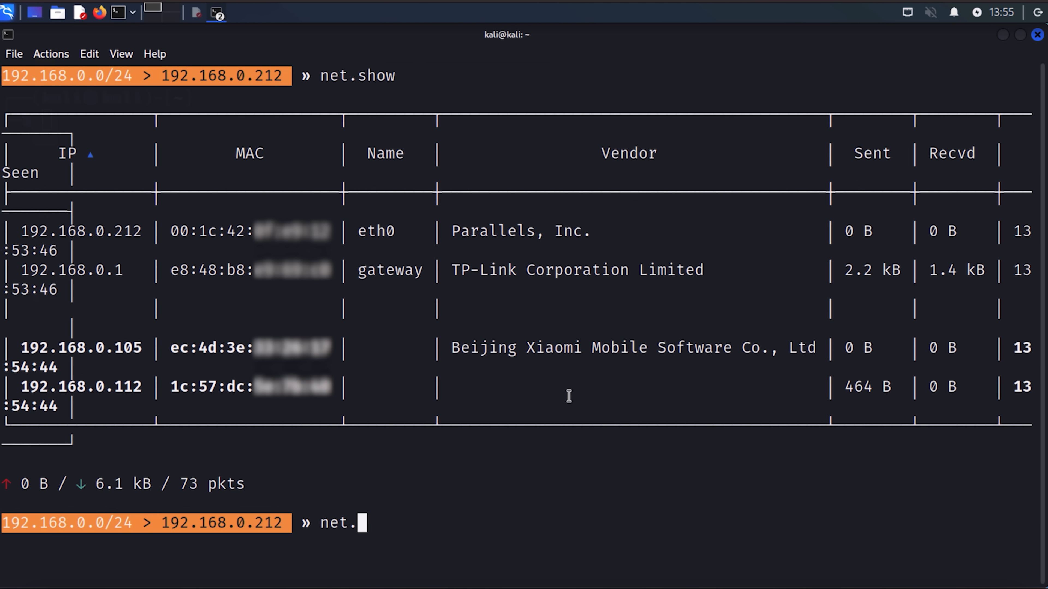
pyautogui.write('recon off')
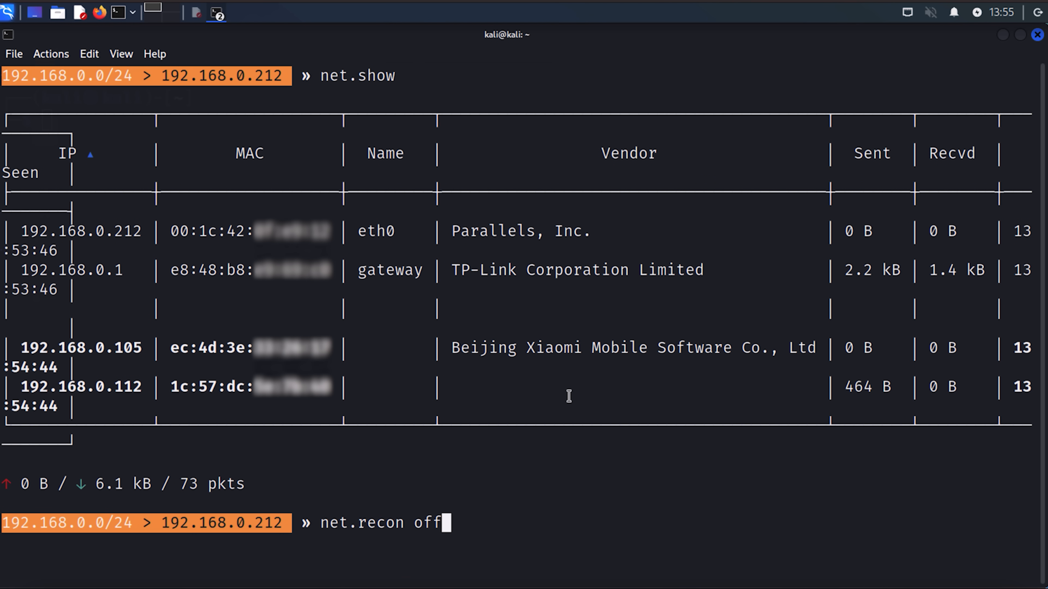
pyautogui.write('exit')
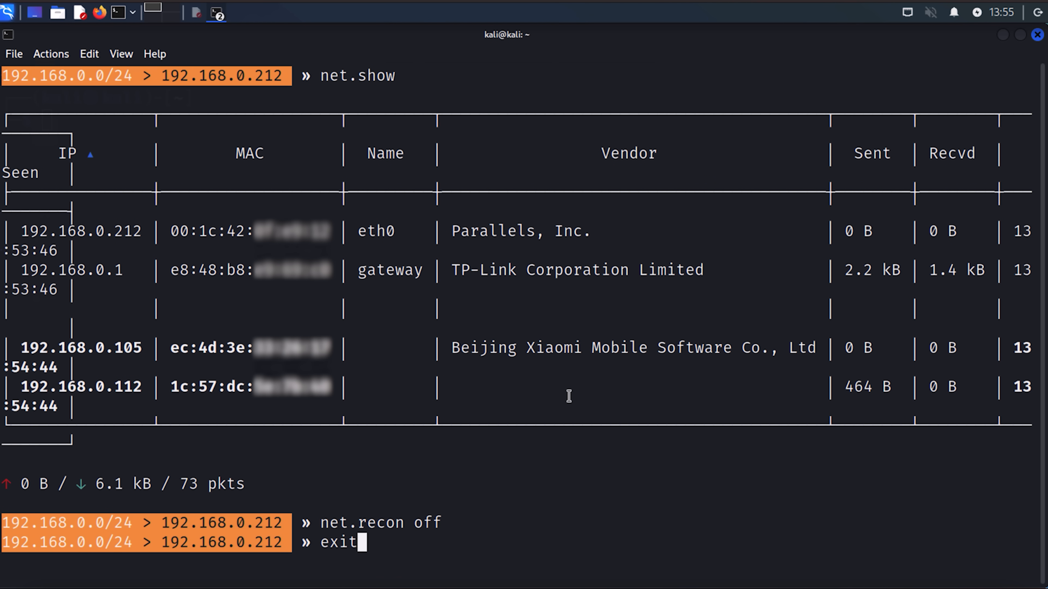
pyautogui.press('Return')
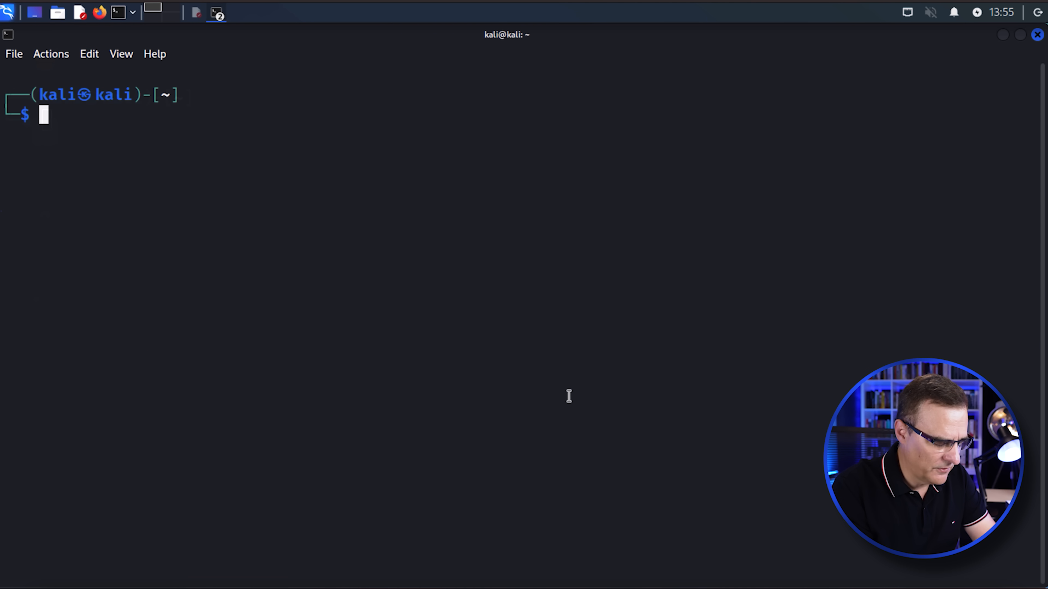
# - Telnet to the bulb at 192.168.0.105 on port 55443, then launch Wireshark
pyautogui.write('telnet 192.168.0.105 25004')
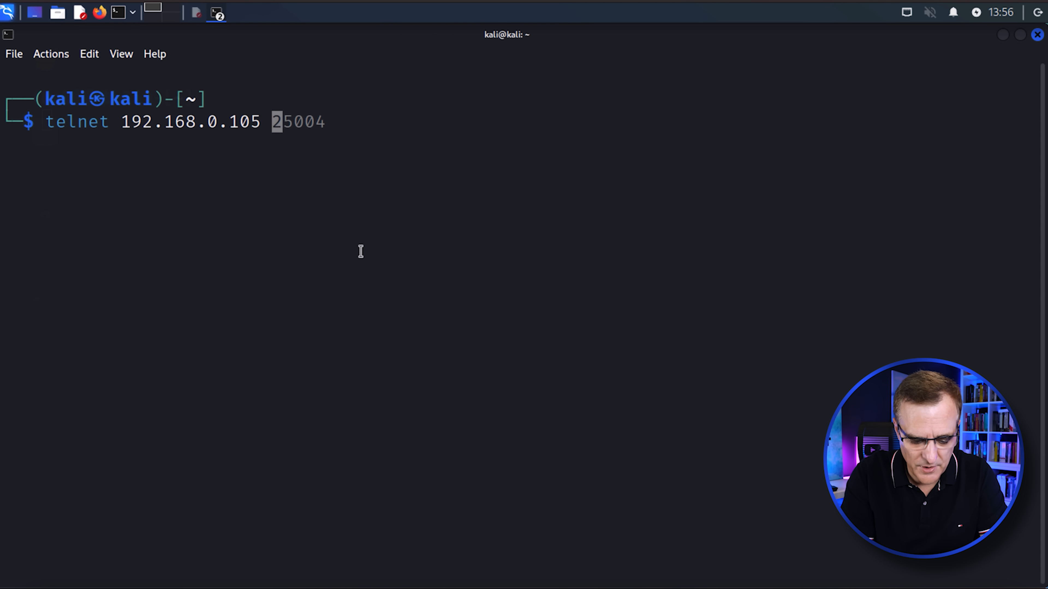
pyautogui.write('55443')
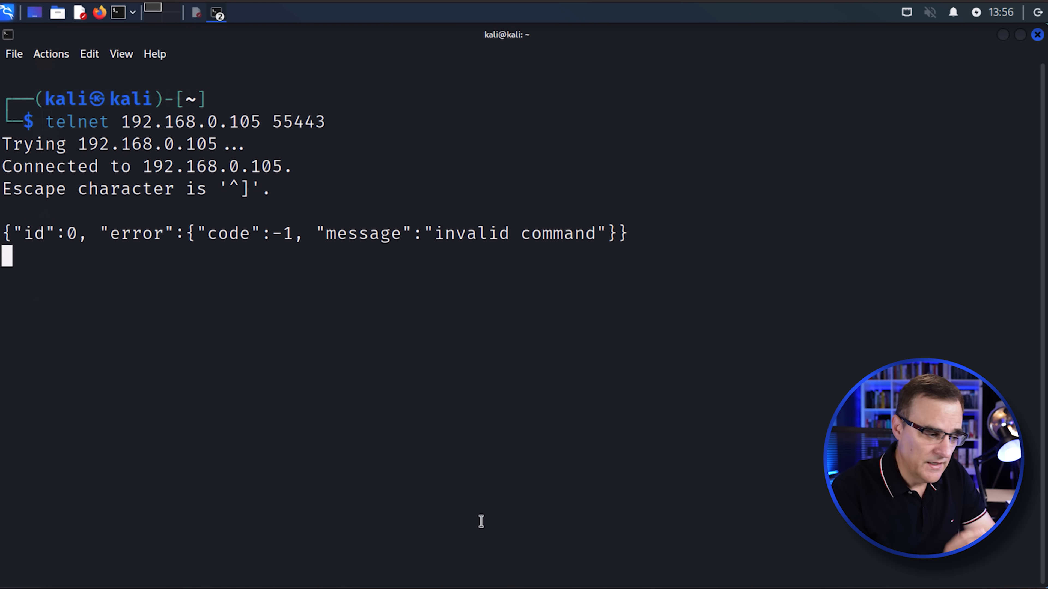
pyautogui.click(8, 12)
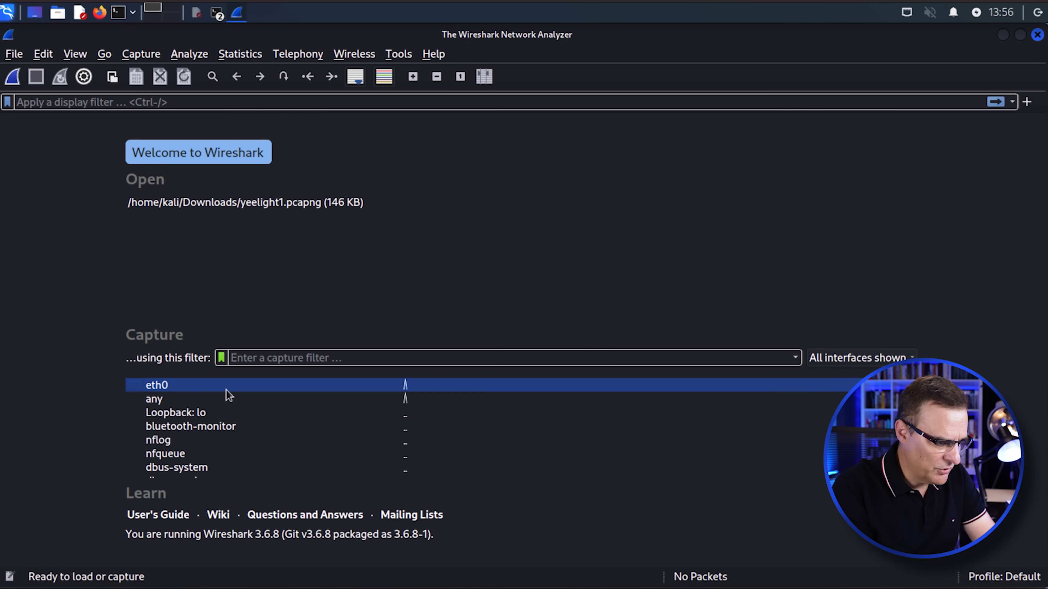
# - Filter the eth0 capture to ip.addr == 192.168.0.105 and select the bulb's "ok" reply packet
pyautogui.write('ip.')
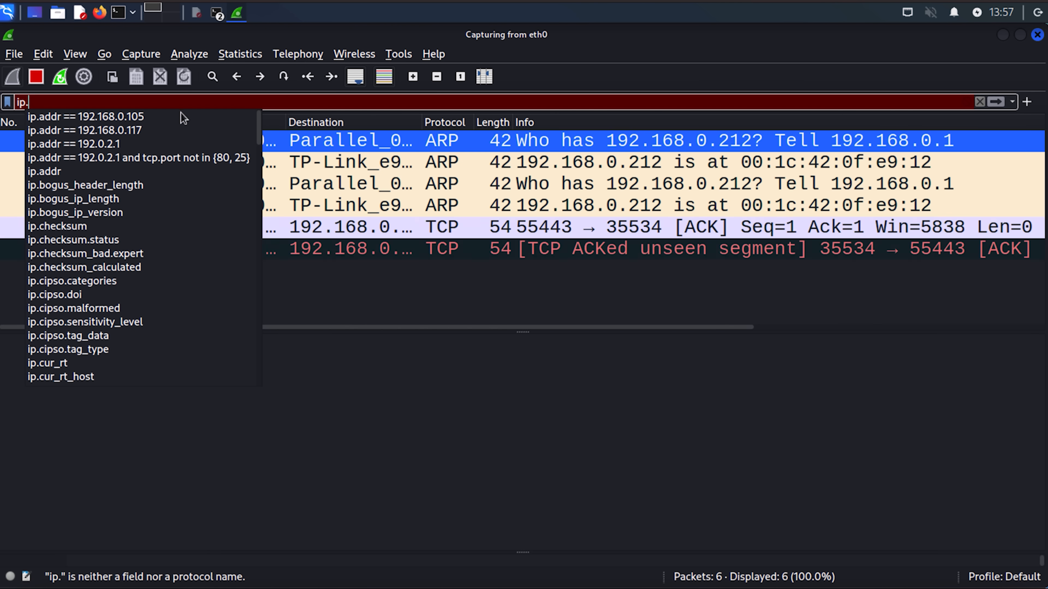
pyautogui.click(86, 116)
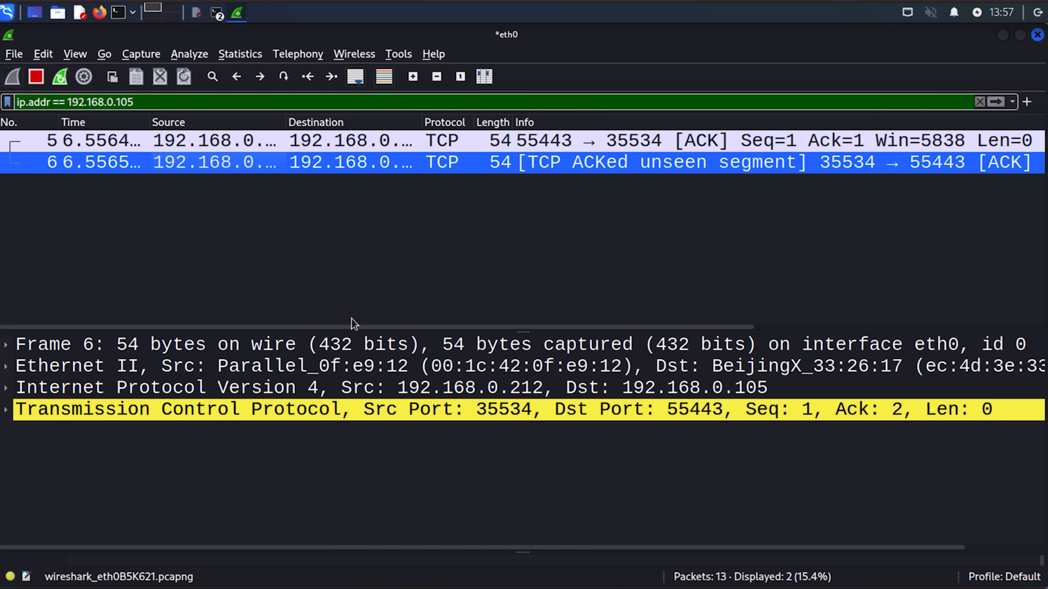
pyautogui.click(267, 344)
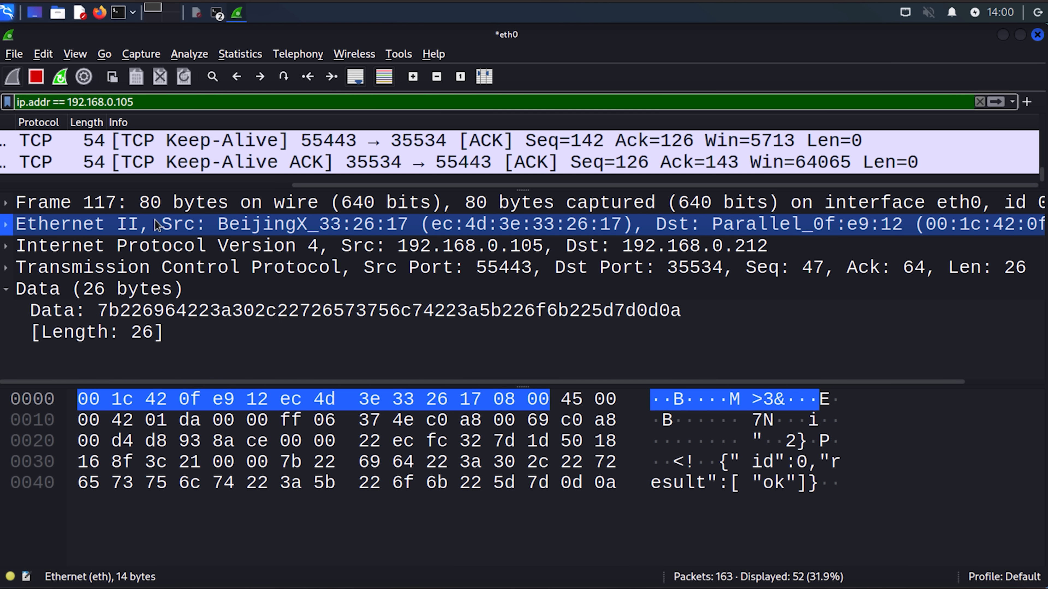
# - Highlight the data payload bytes of the "ok" reply, then return to the terminal
pyautogui.click(160, 245)
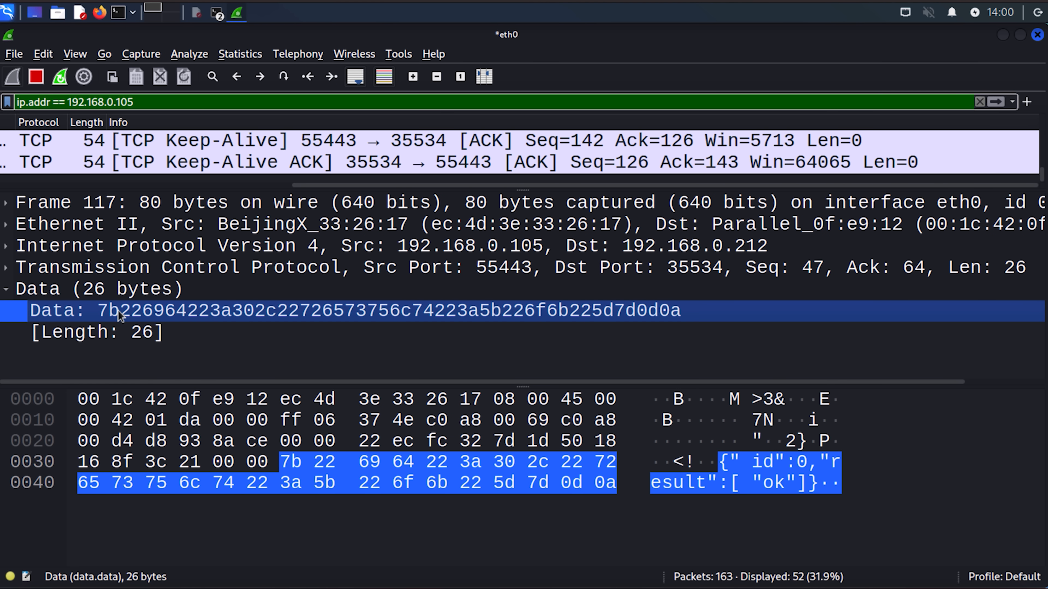
pyautogui.click(36, 77)
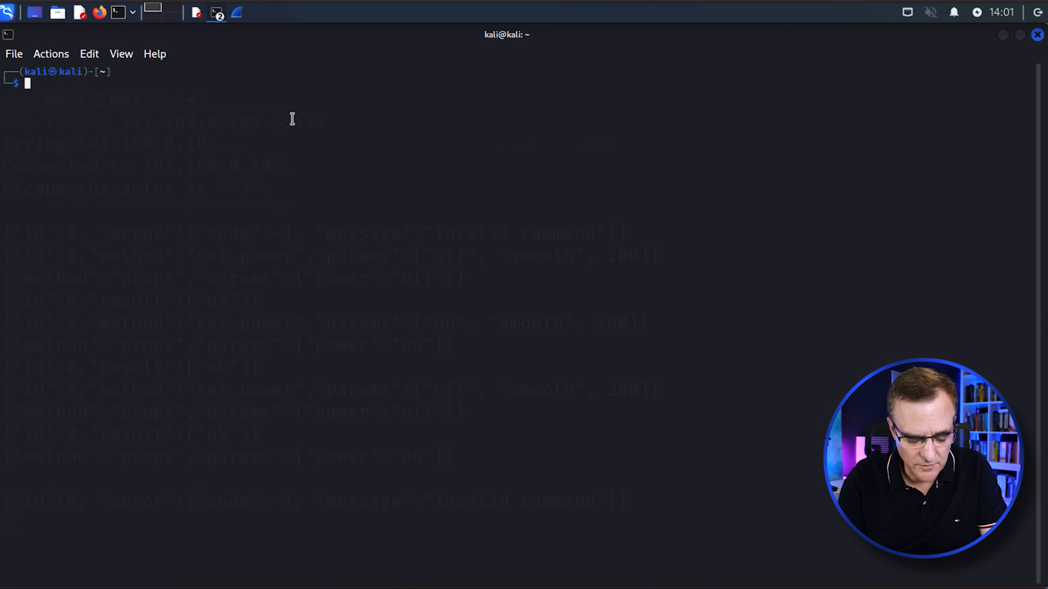
# - Install yeelight with pip3 and import discover_bulbs in a python3 session
pyautogui.write('python3')
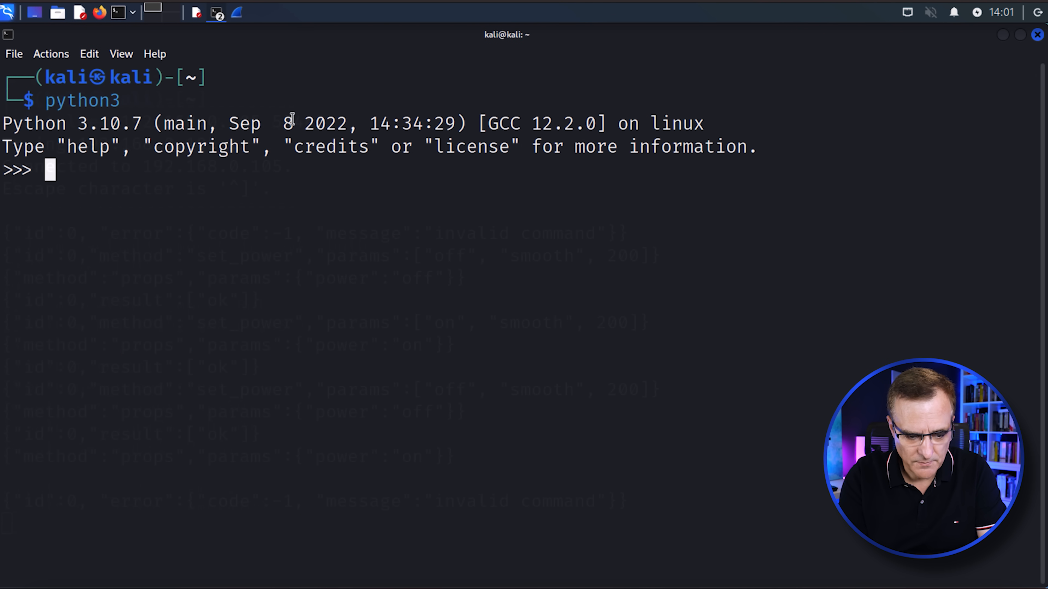
pyautogui.write('quit()')
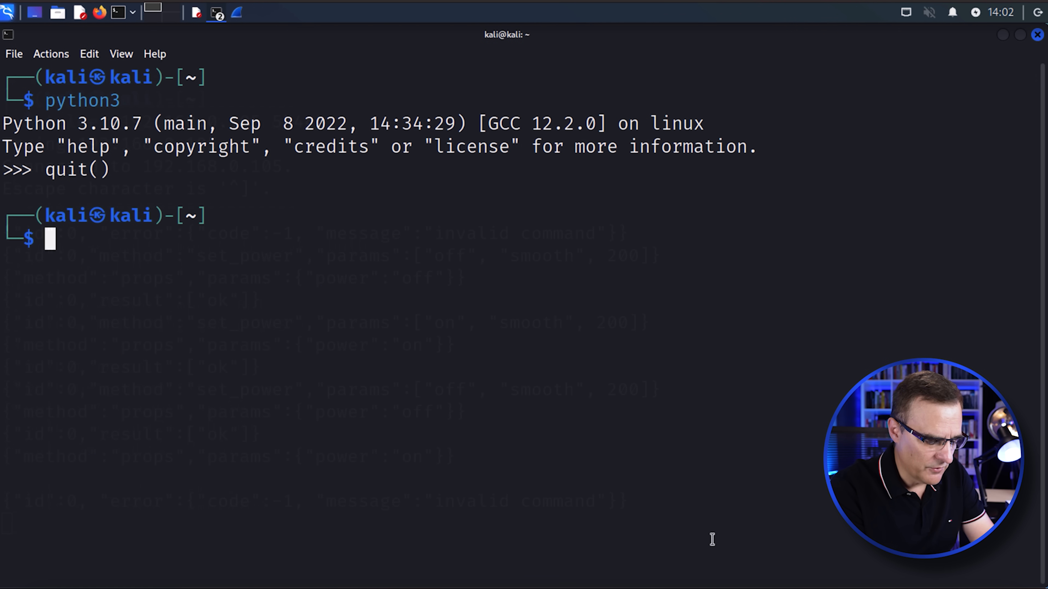
pyautogui.write('pip3 install yeelight')
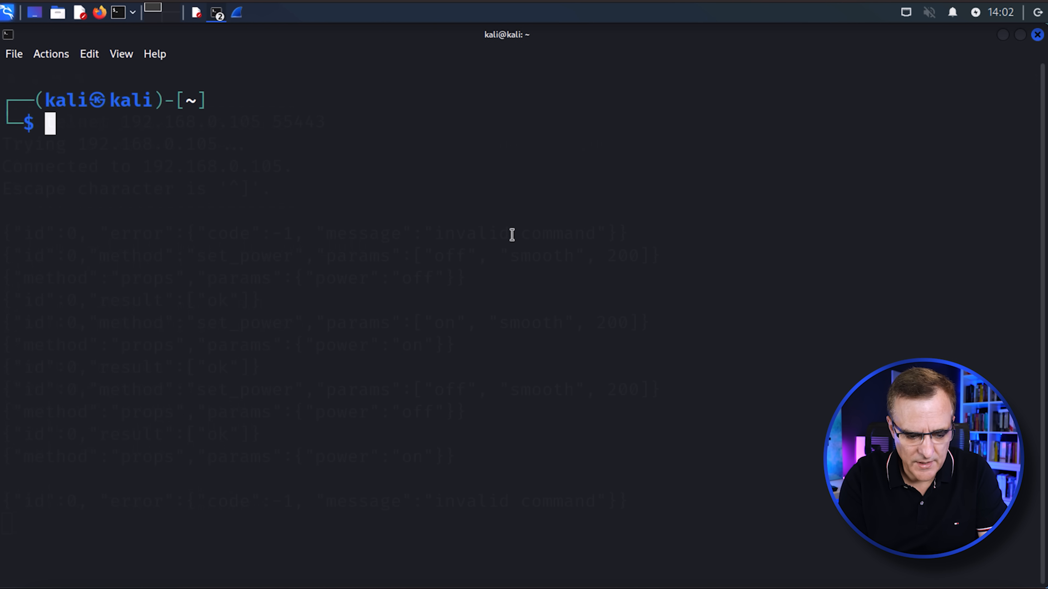
pyautogui.write('python3')
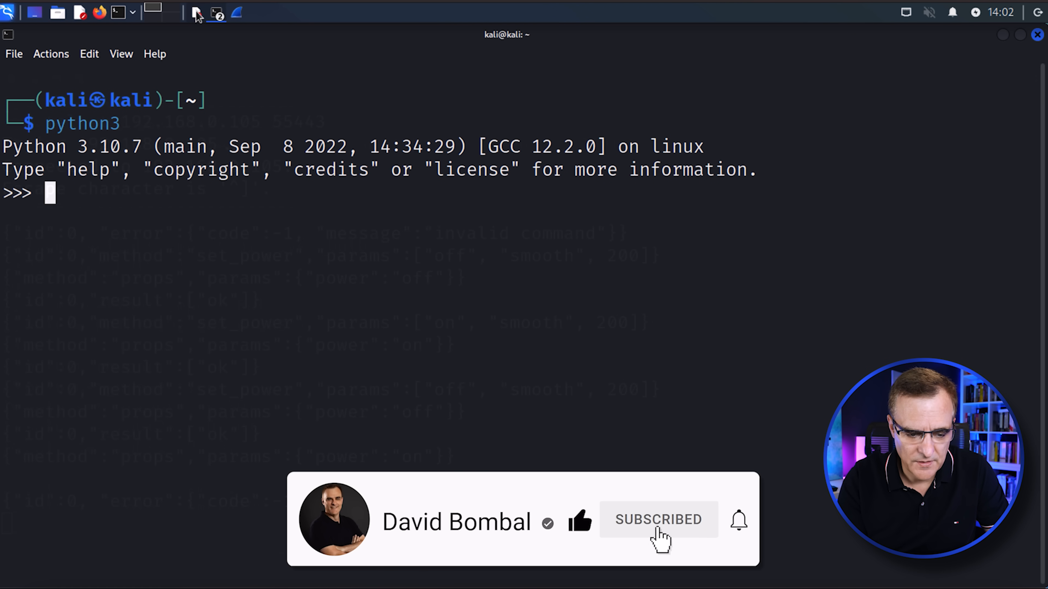
pyautogui.write('from yeelight import discover_bulbs')
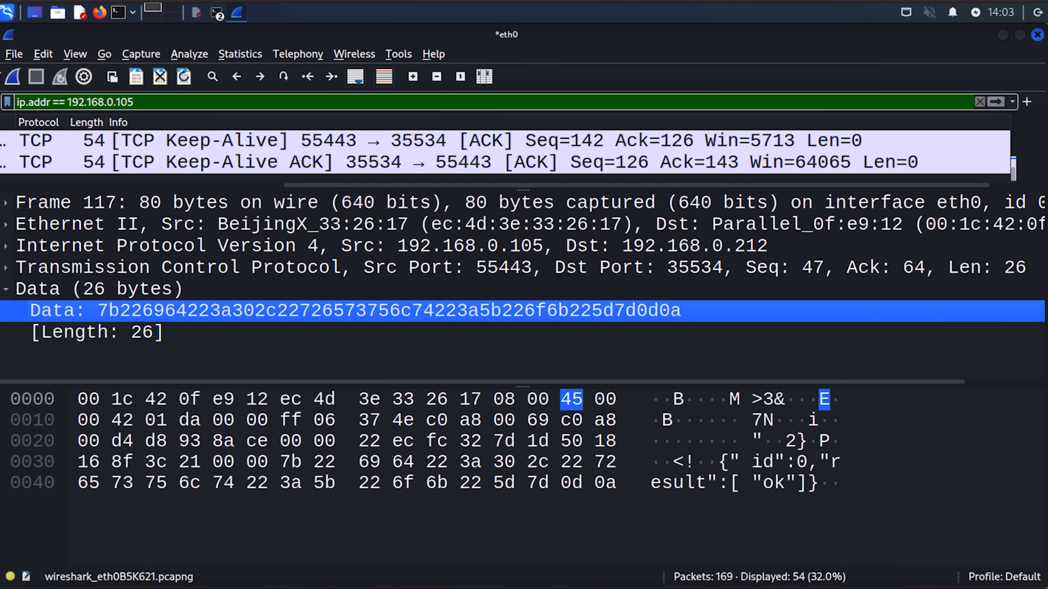
# - Show the Python session's two discovered bulbs and highlight their shared port 55443
pyautogui.click(11, 77)
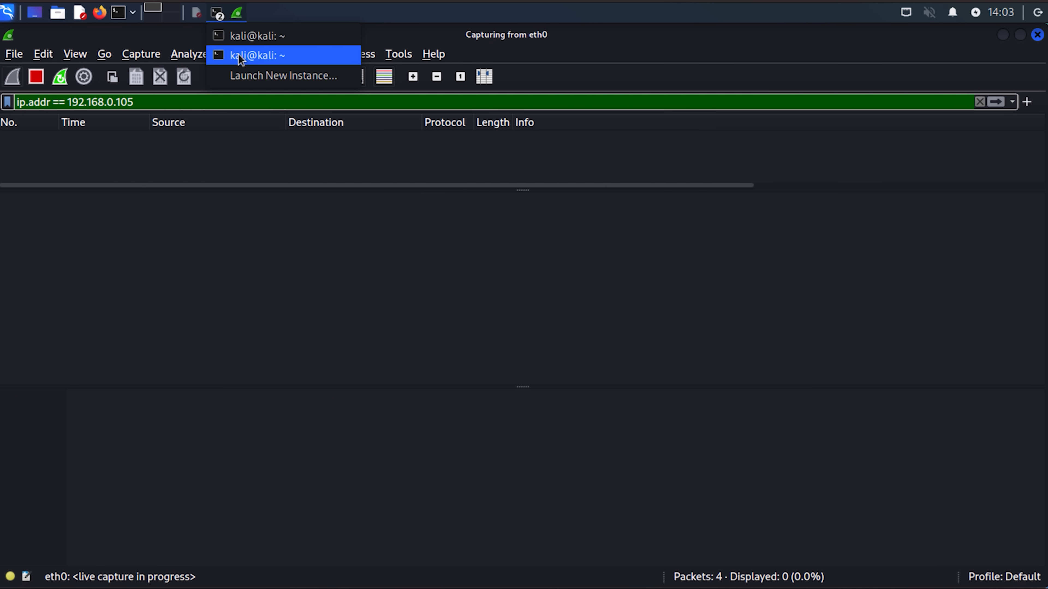
pyautogui.click(254, 54)
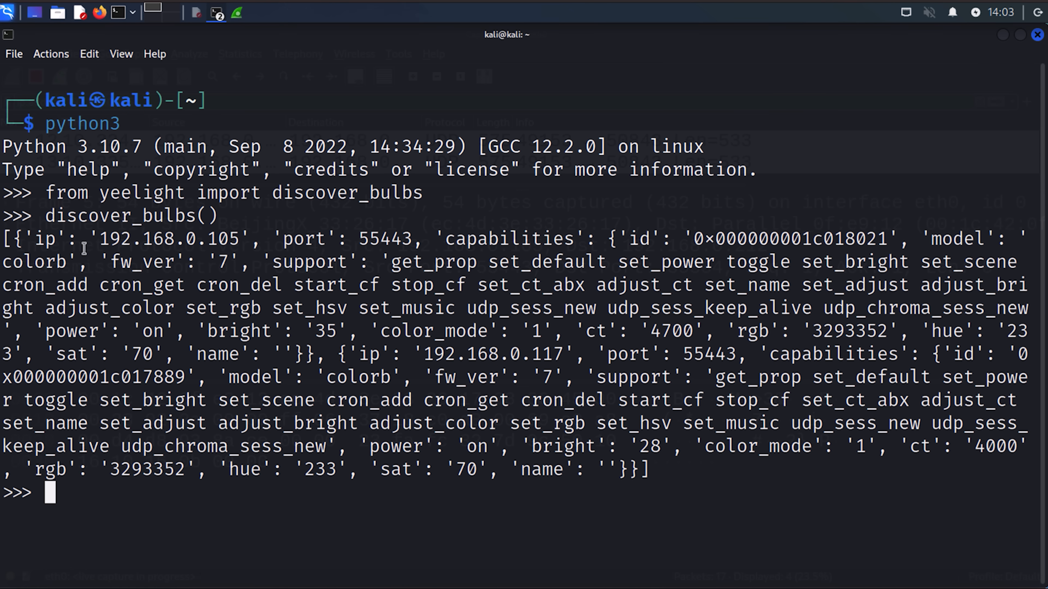
pyautogui.doubleClick(170, 239)
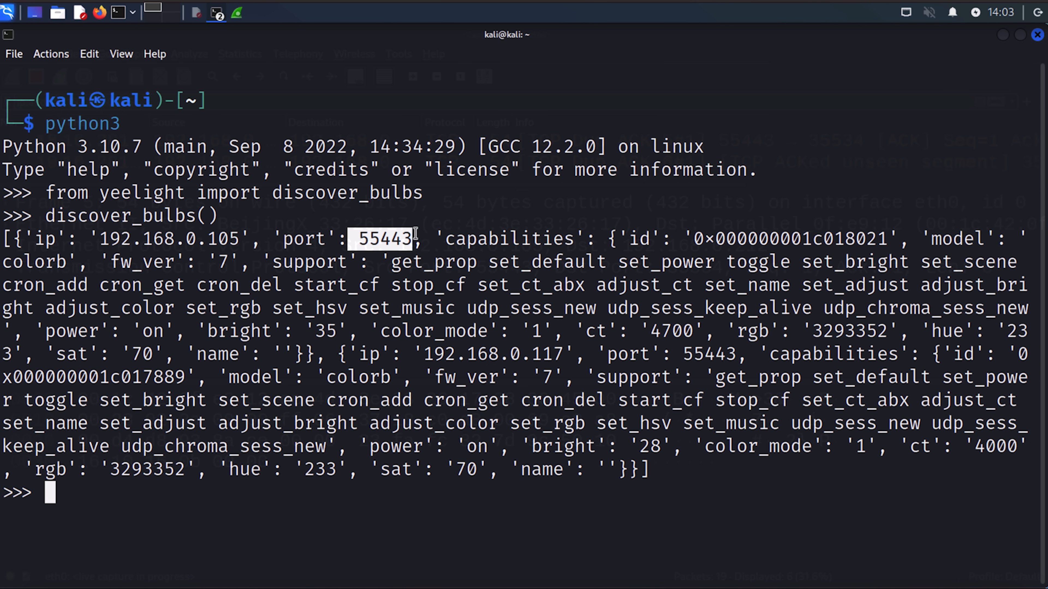
pyautogui.moveTo(419, 238); pyautogui.dragTo(997, 354)
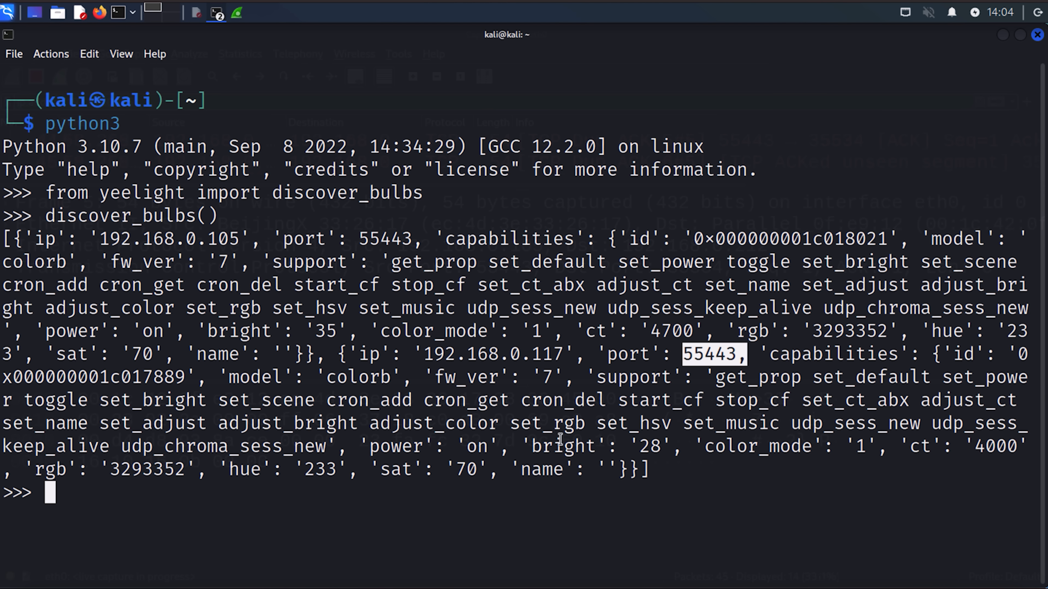
pyautogui.click(195, 13)
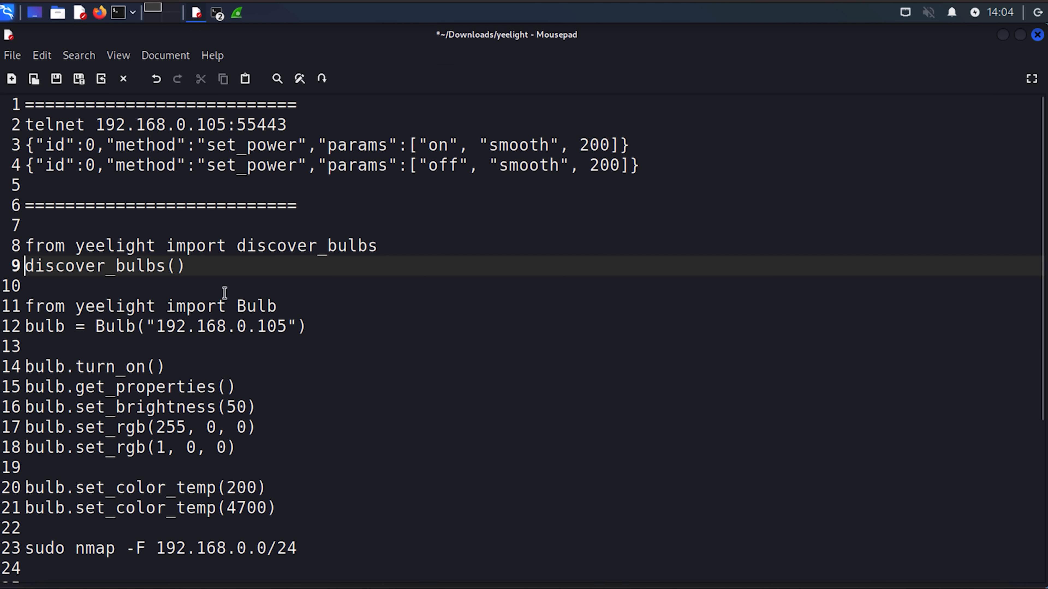
# - Paste the Bulb import and create a Bulb("192.168.0.105") object at the Python prompt
pyautogui.click(167, 12)
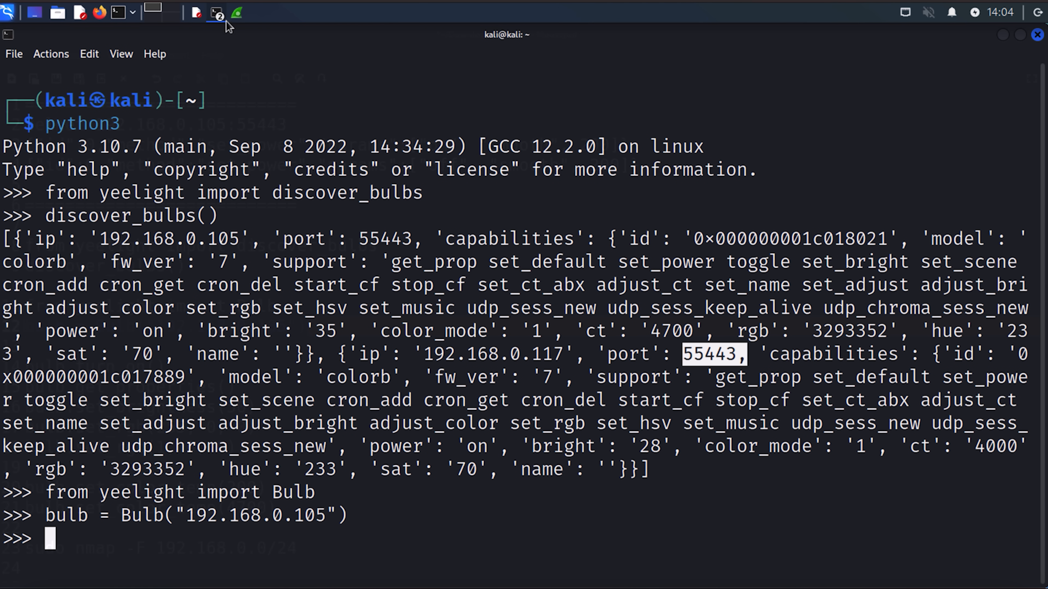
pyautogui.write('bulb.')
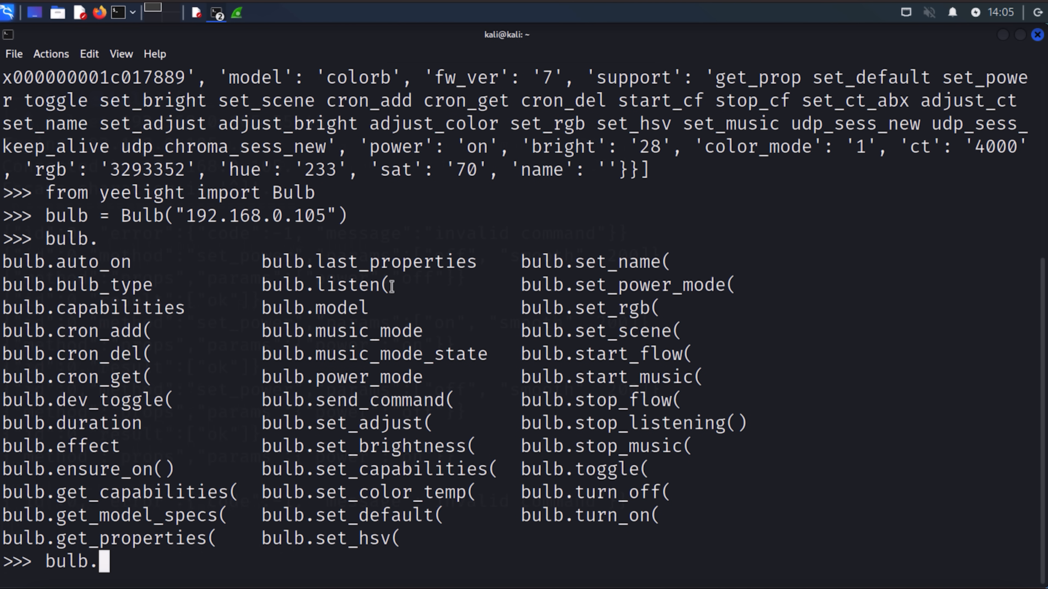
# - Switch the bulb off and on with bulb.turn_off() and bulb.turn_on()
pyautogui.write('t')
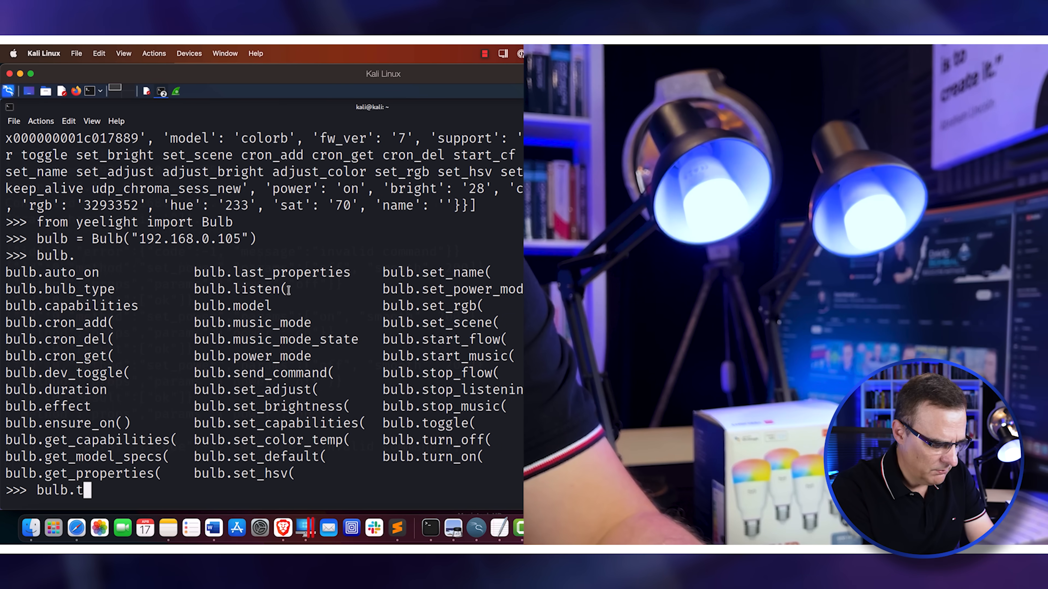
pyautogui.write('urn_on')
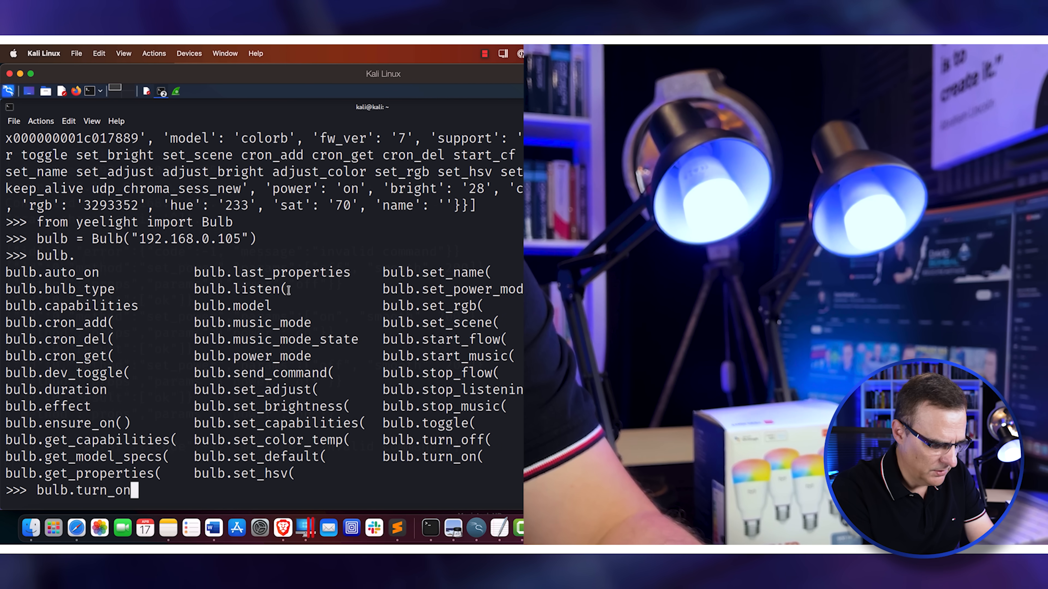
pyautogui.write('off()')
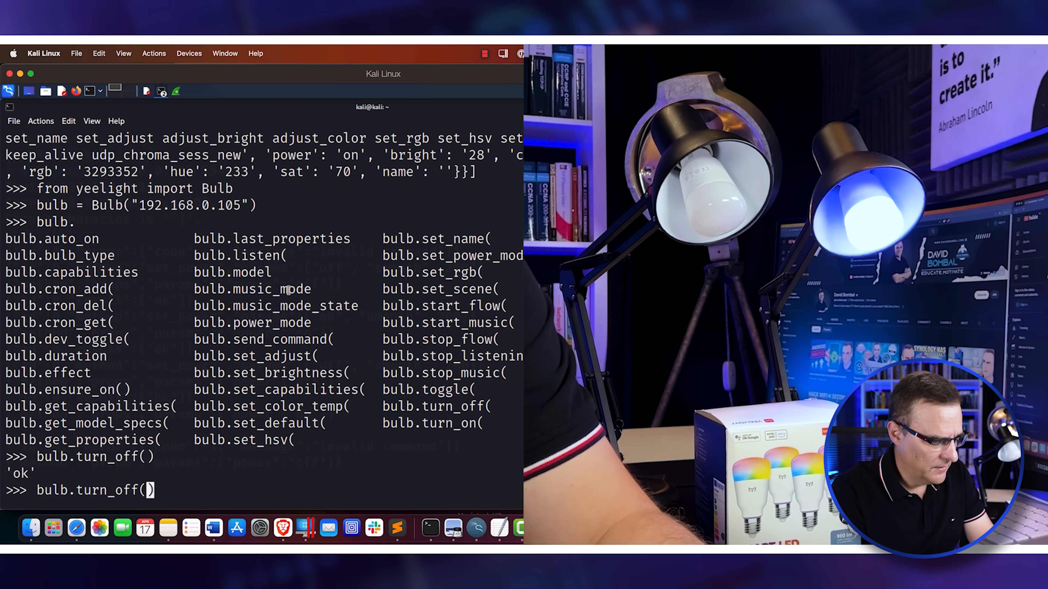
pyautogui.press('Return')
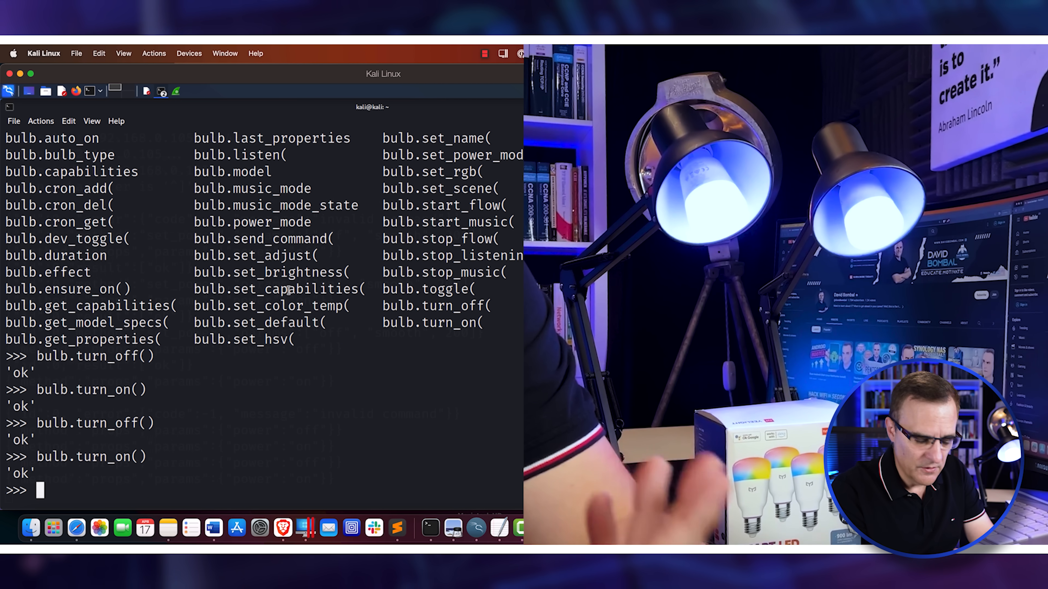
pyautogui.write('bulb.turn_on(')
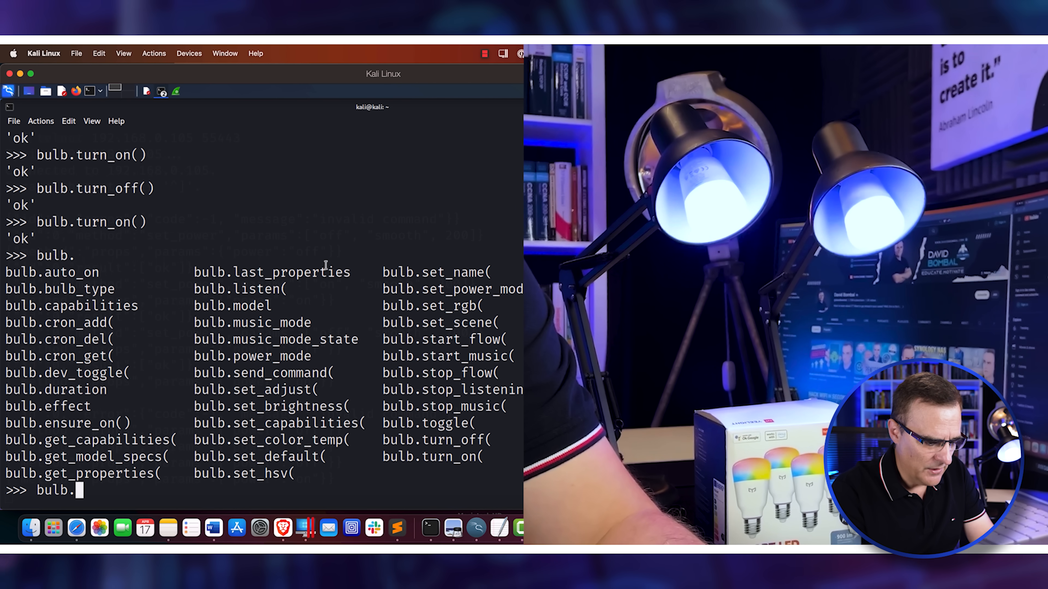
# - Turn the bulb red with bulb.set_rgb(100,10,5)
pyautogui.write('set_rgb(100,1,5')
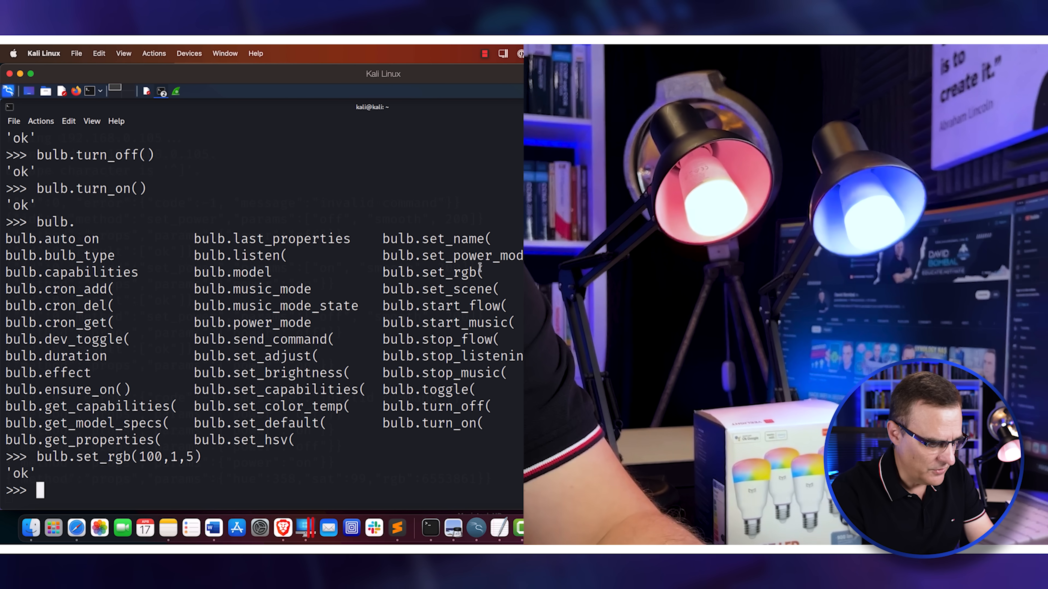
pyautogui.write('bulb.set_rgb(100,10,5)')
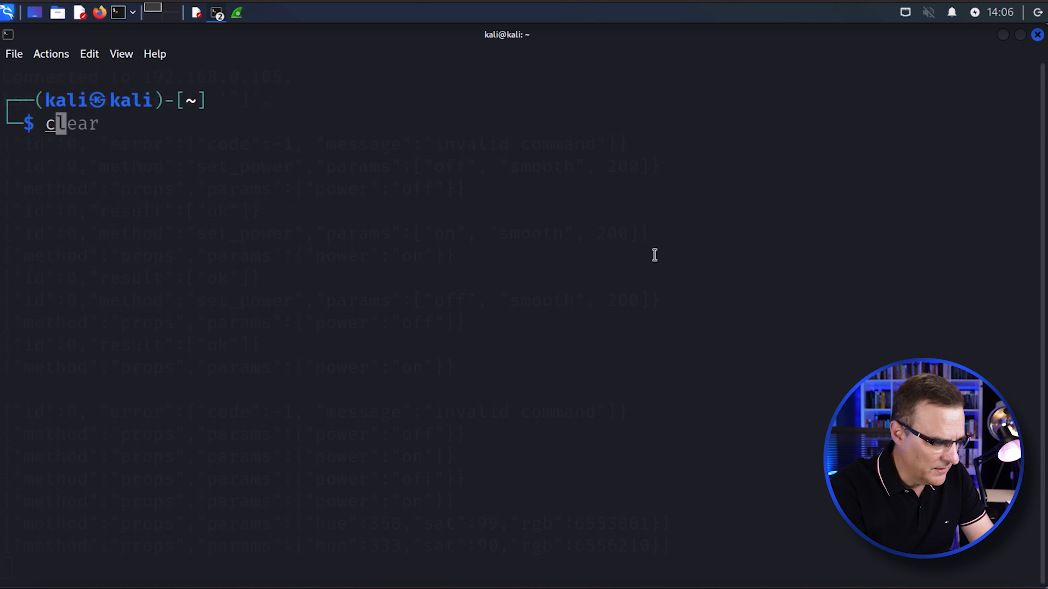
# - Show yeelight1.py with cat and highlight its file name while reading through the colour steps
pyautogui.write('cat yeelight1.py')
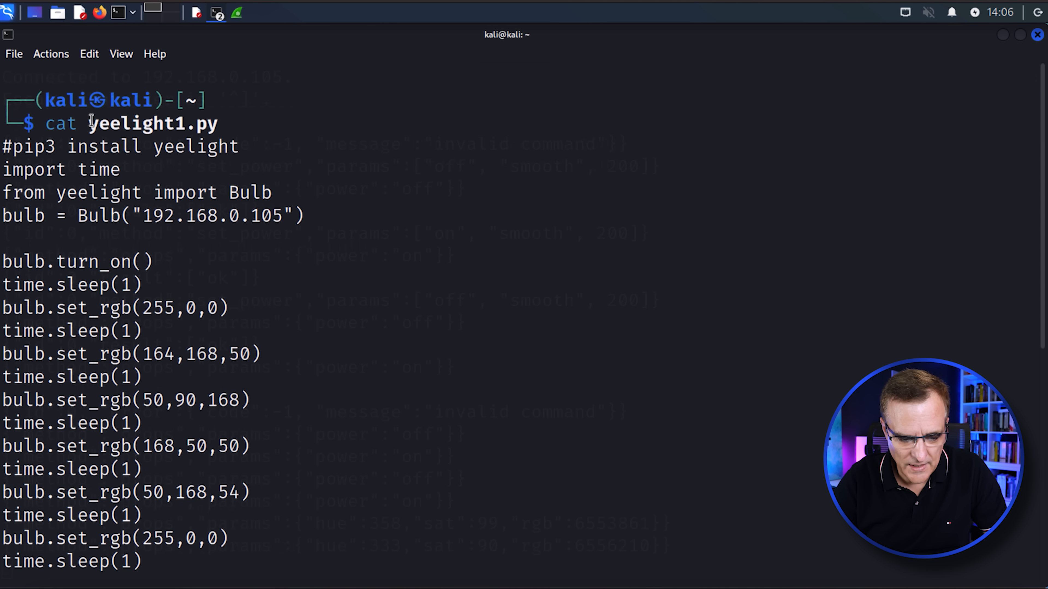
pyautogui.doubleClick(152, 124)
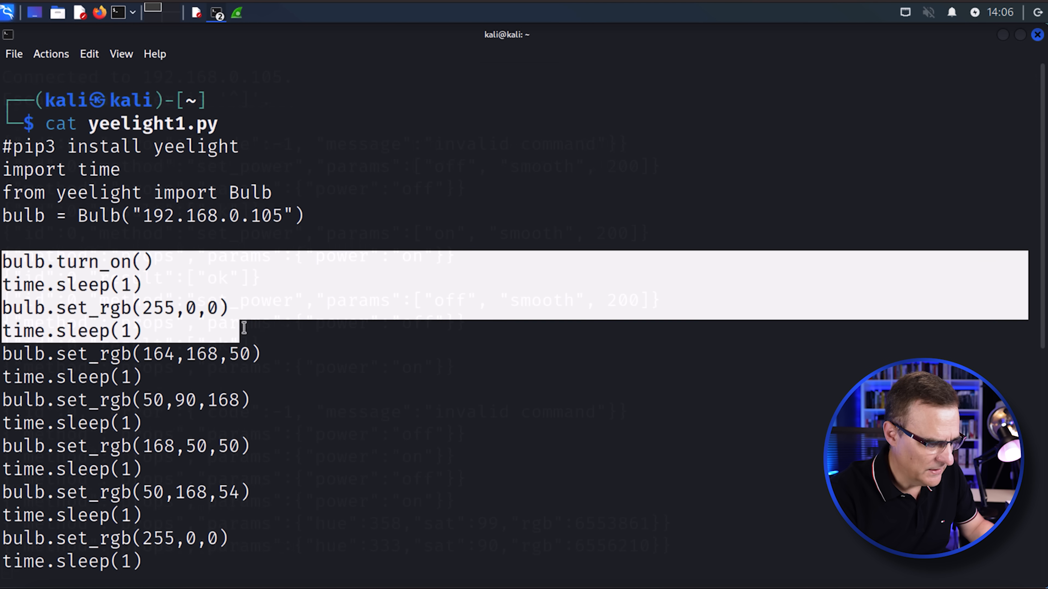
pyautogui.scroll(-3)
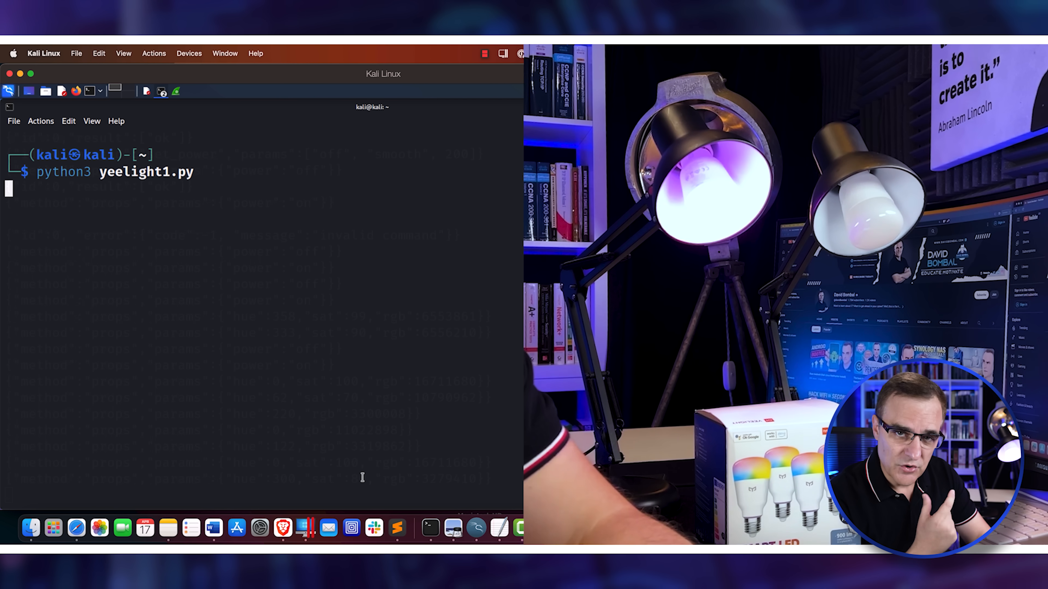
# - Run python3 yeelight1.py so the bulb cycles colours and prints ten stepped RGB rows
pyautogui.press('Return')
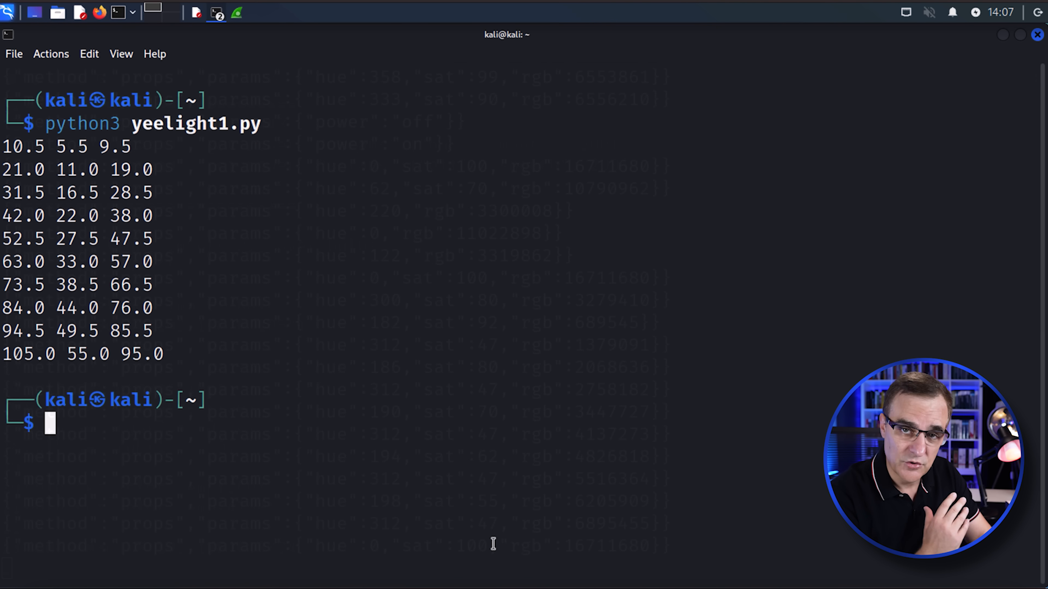
pyautogui.write('cat yeelight1.py')
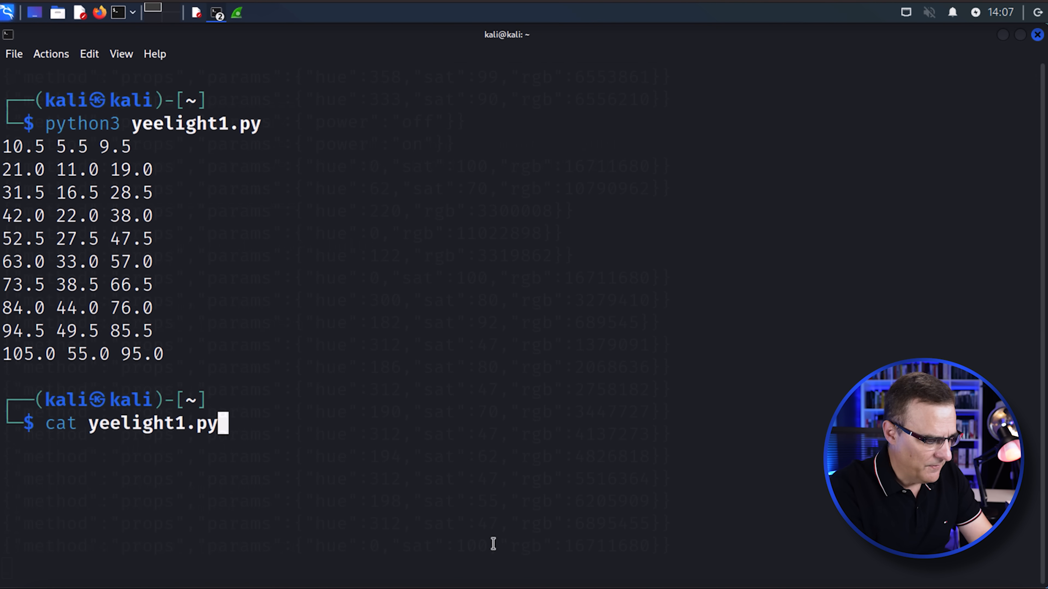
# - Redisplay yeelight1.py, then cat yeelight2.py driving bulbs 192.168.0.105 and 192.168.0.117
pyautogui.press('Return')
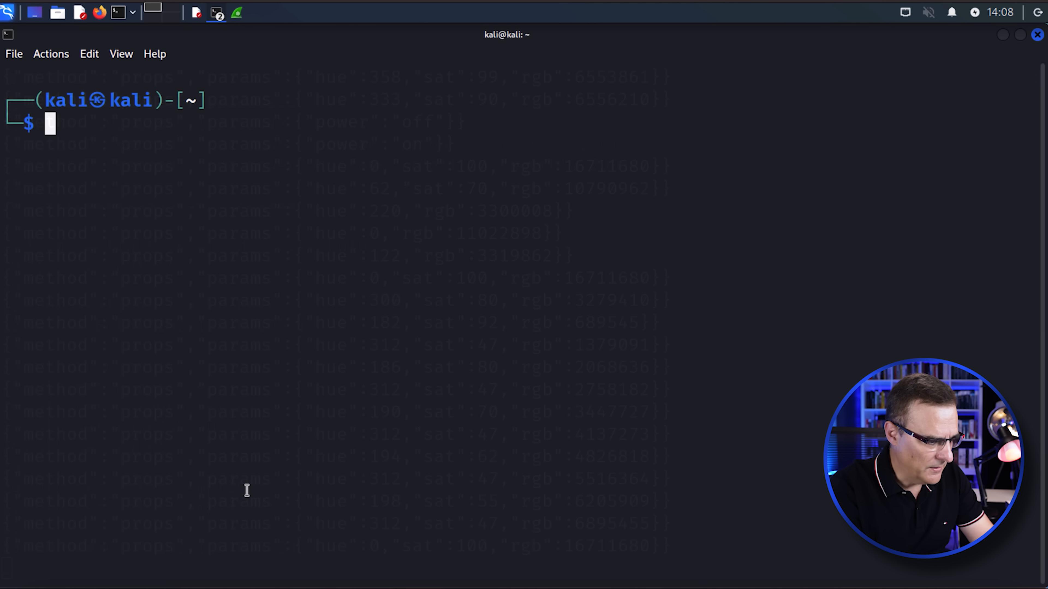
pyautogui.write('cat yeelight2.py')
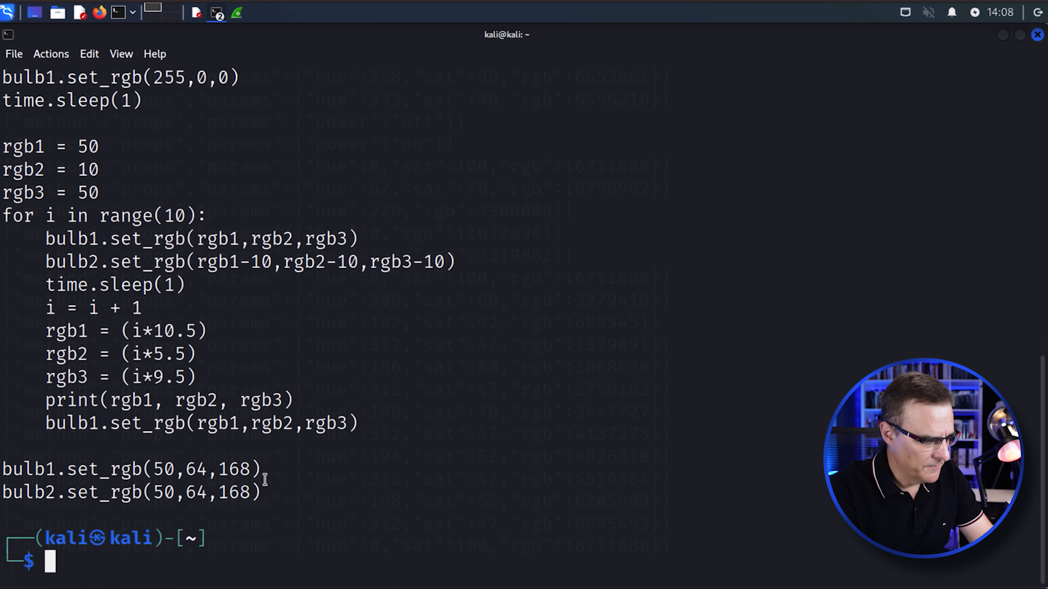
pyautogui.write('cat yeelight2.py')
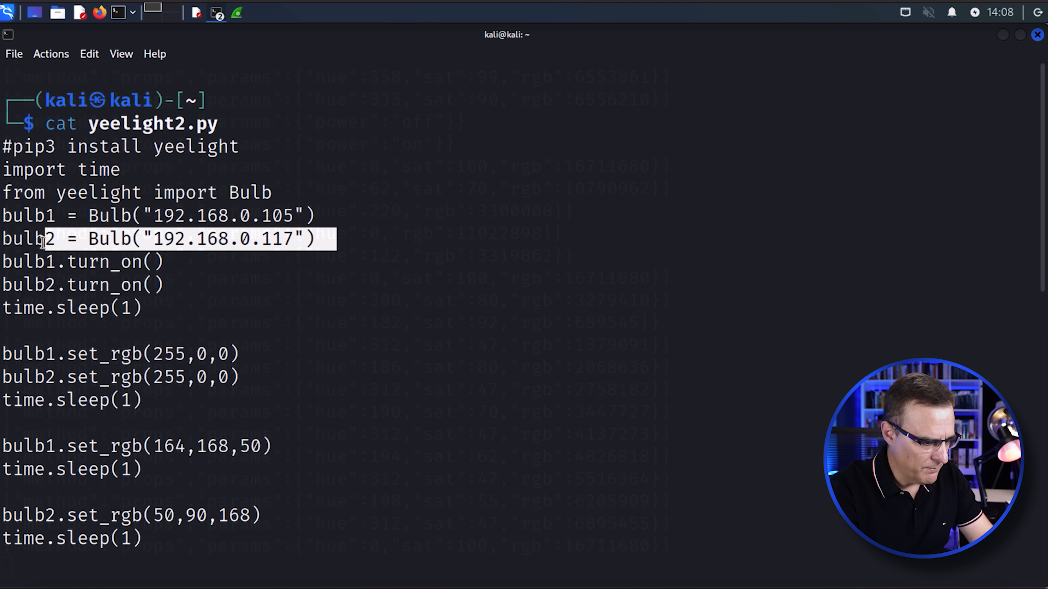
# - Edit yeelight2.py in nano so bulb2 uses 192.168.0.112, then queue python3 yeelight2.py
pyautogui.write('nano yeelight2.py')
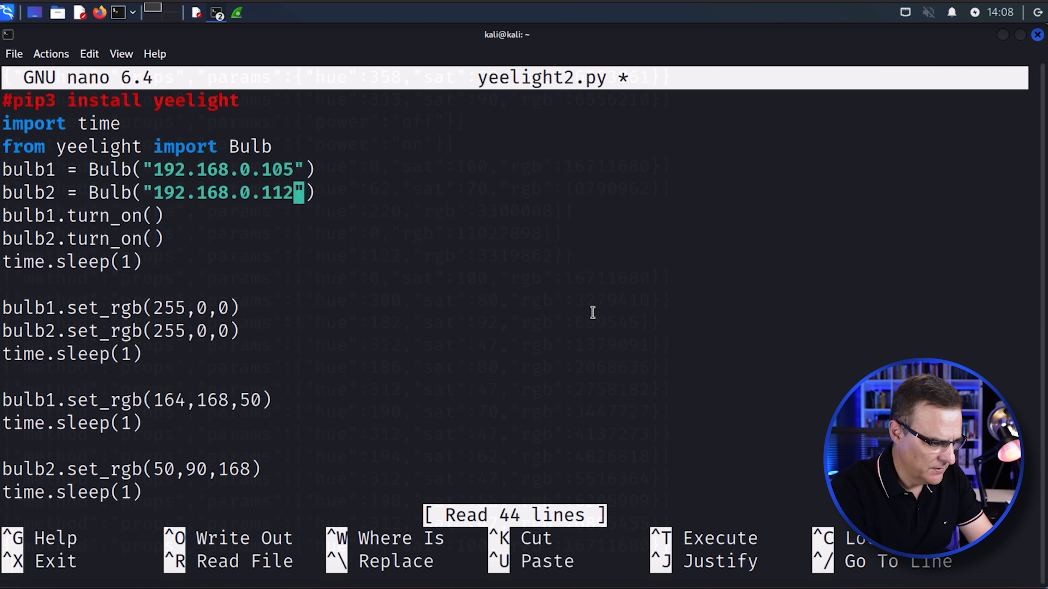
pyautogui.moveTo(669, 298)
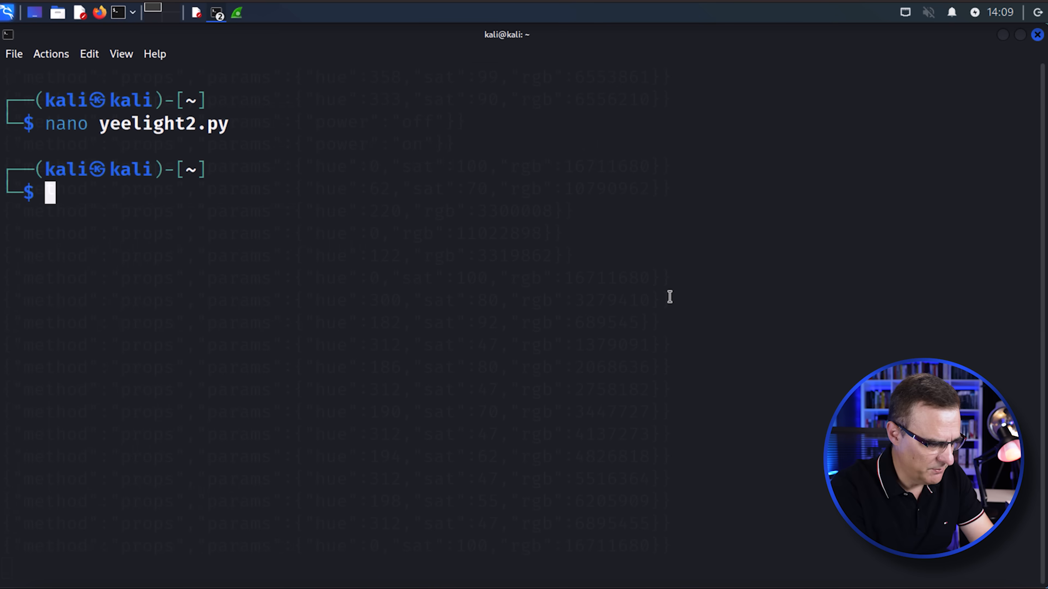
pyautogui.write('python3 yeelight2.py')
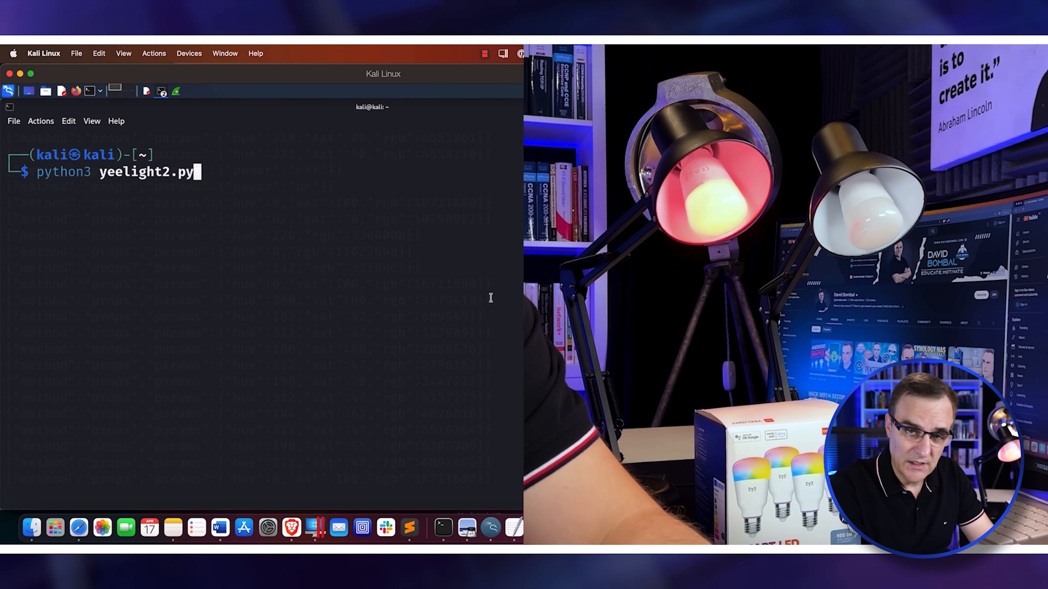